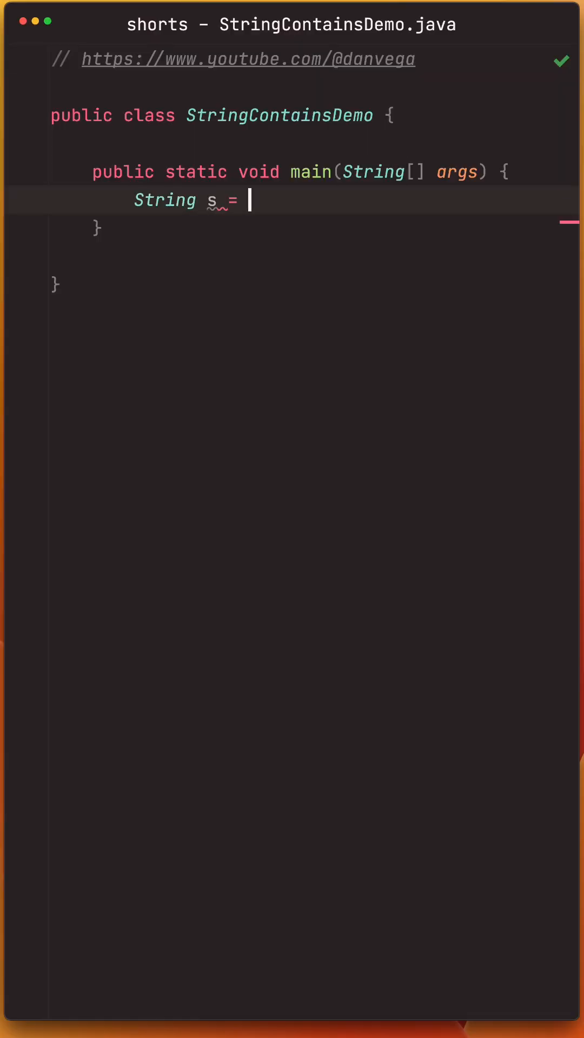
- Declare String s = "Java Rocks!" in main and begin the next line with s
text("Java Roc)
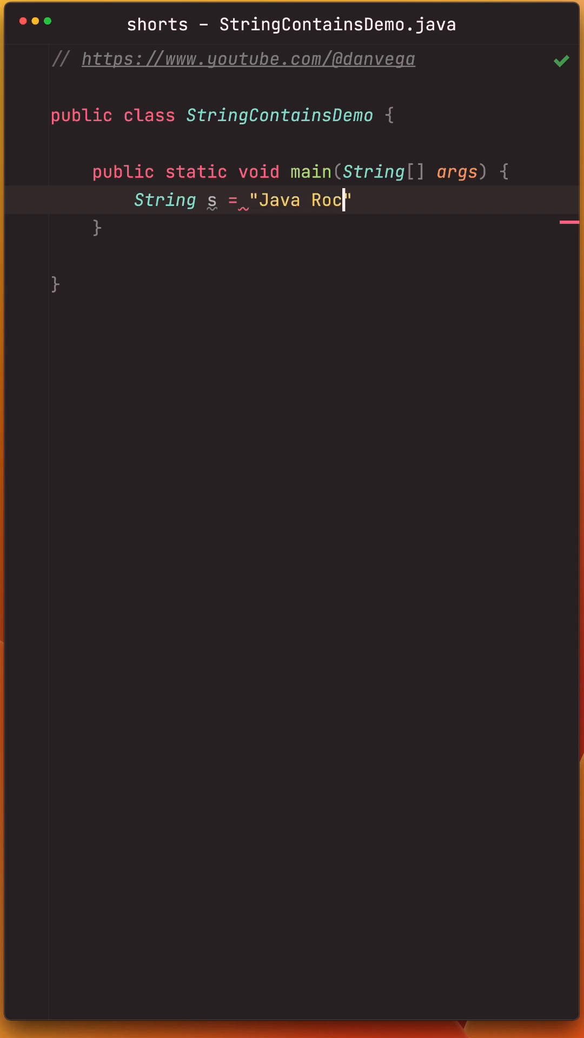
text(ks!";)
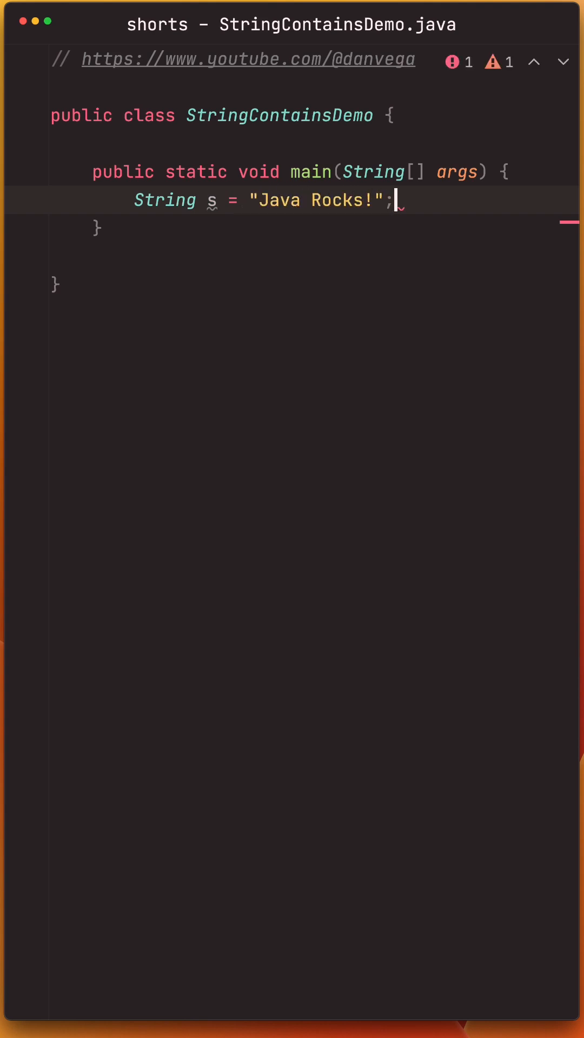
text(s.)
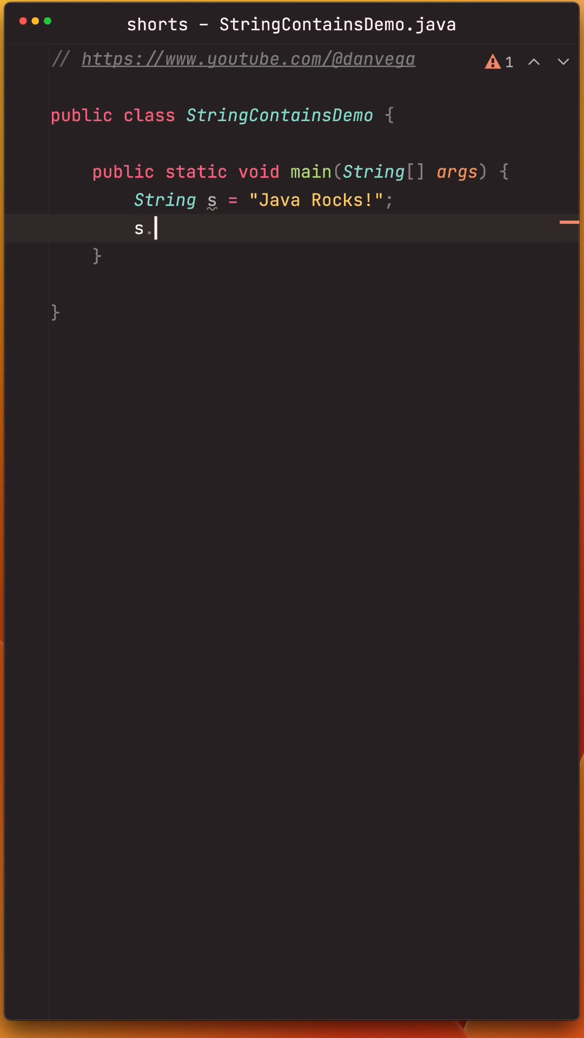
- Print s.contains("Java") using the .sout postfix completion
text(contains())
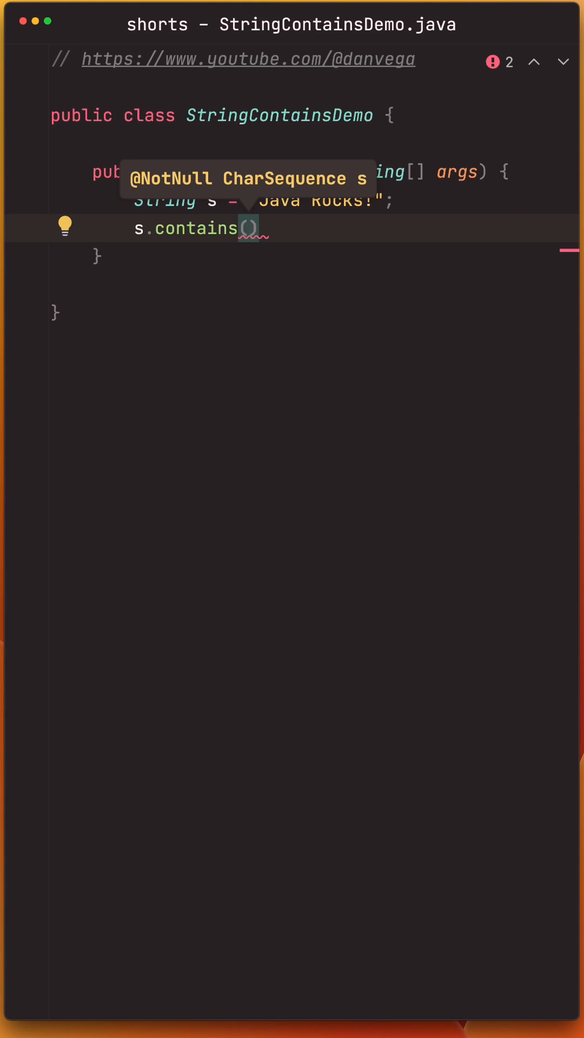
text("J)
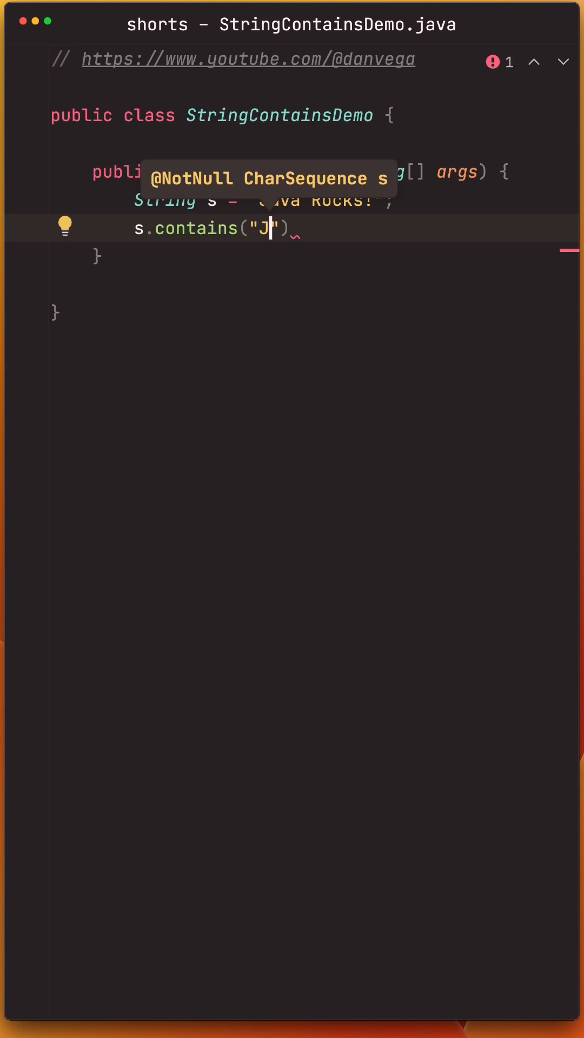
text(ava)
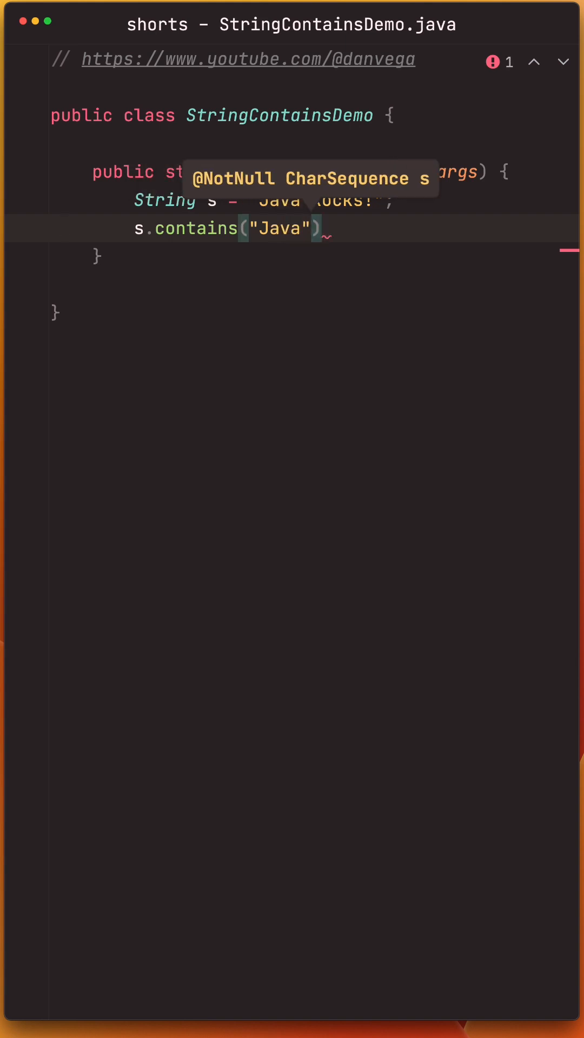
text(.out.println()
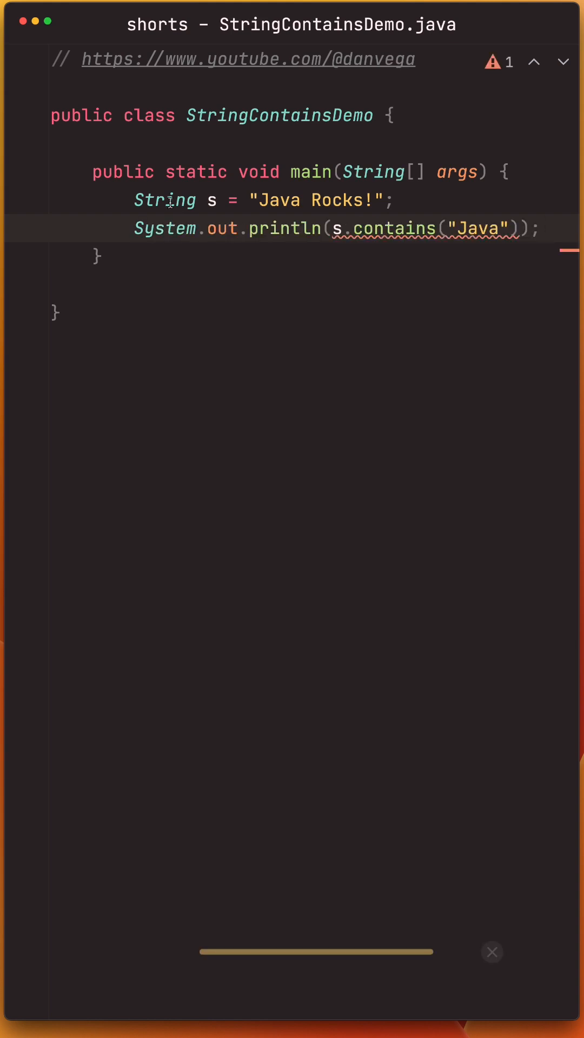
- Run the demo (prints true) and add a line printing s.contains(" Rock")
click(23, 772)
text(System.out.println(s.contains(" "));)
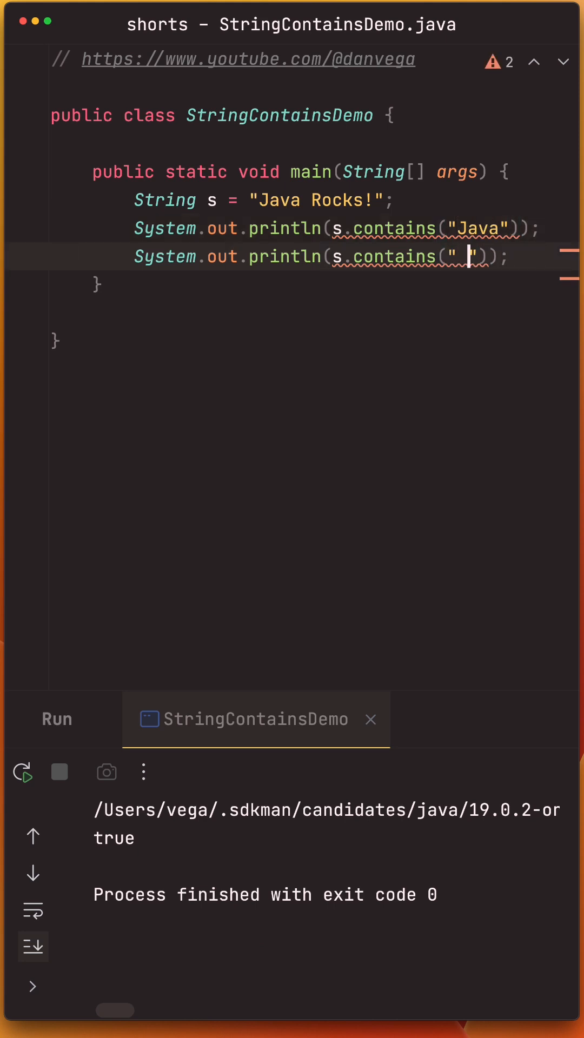
text(Rock)
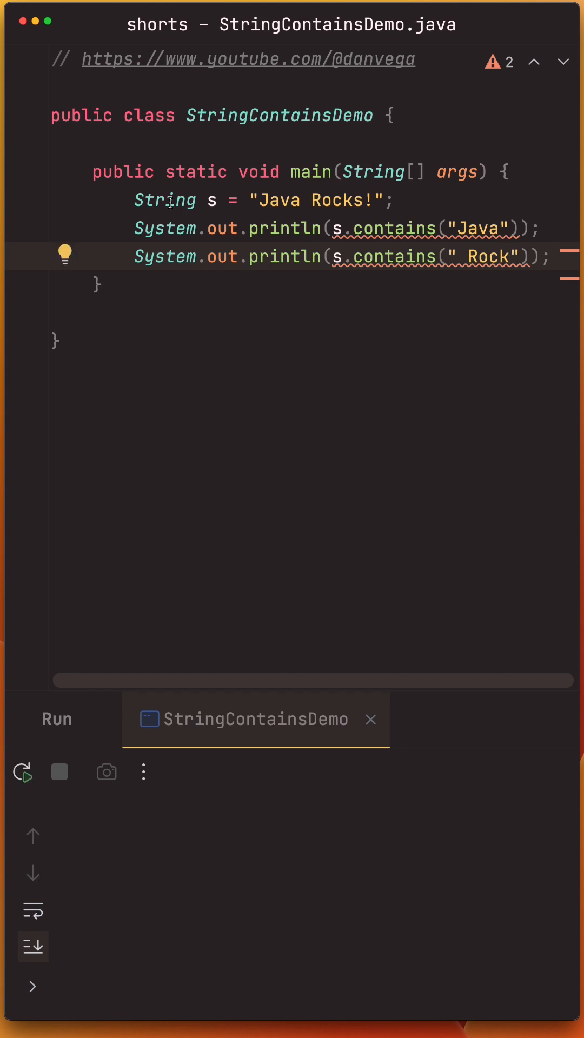
- Duplicate the line, change "Rock" to "java", and rerun to get true, true, false
click(23, 772)
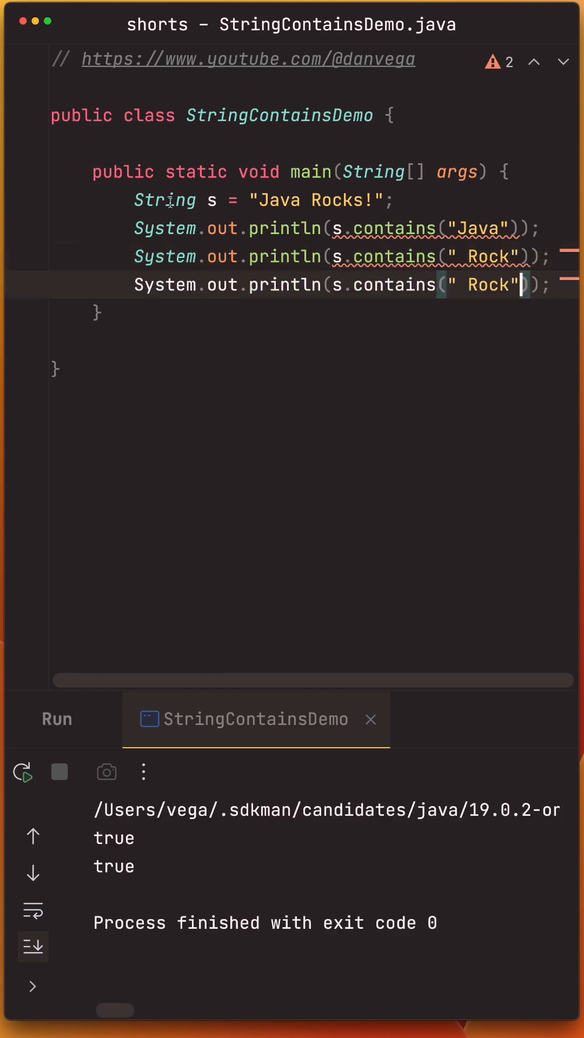
double_click(488, 285)
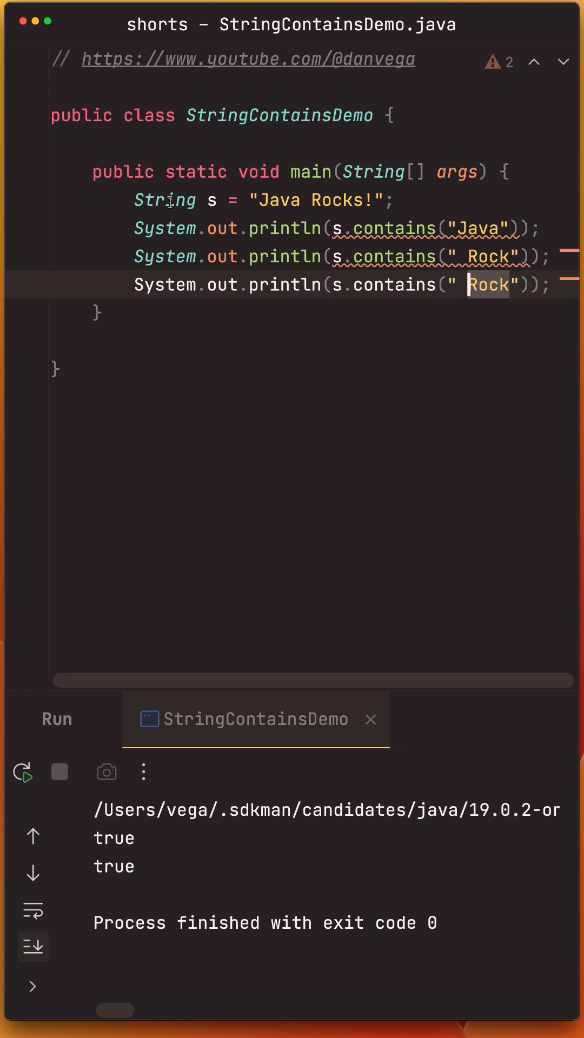
text(java)
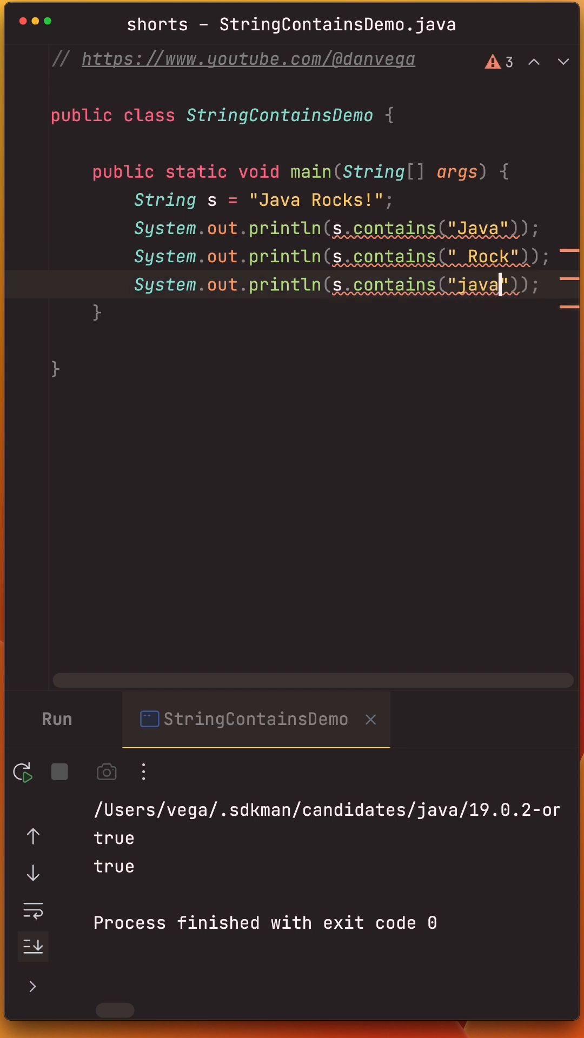
click(23, 771)
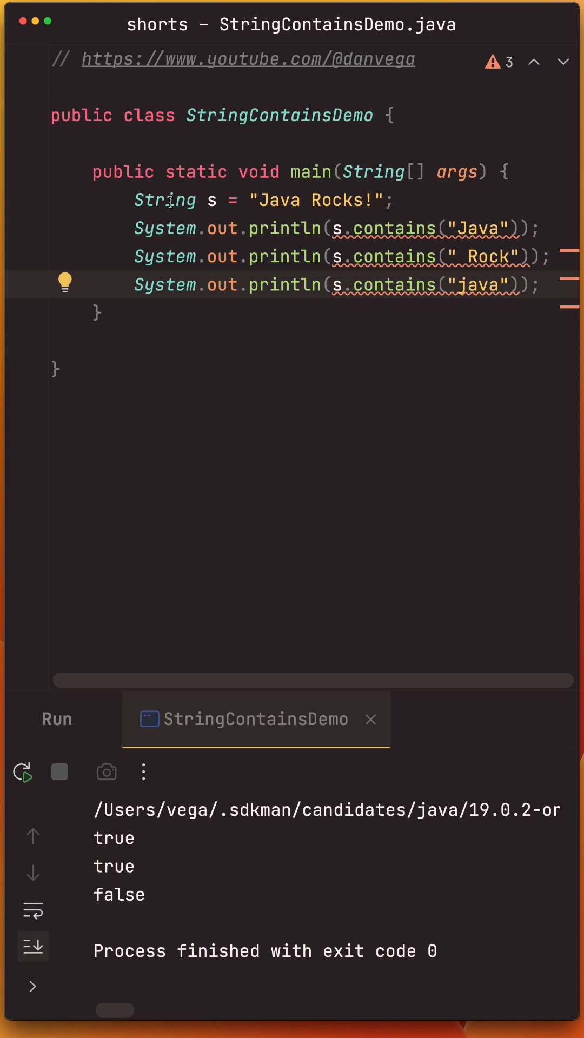